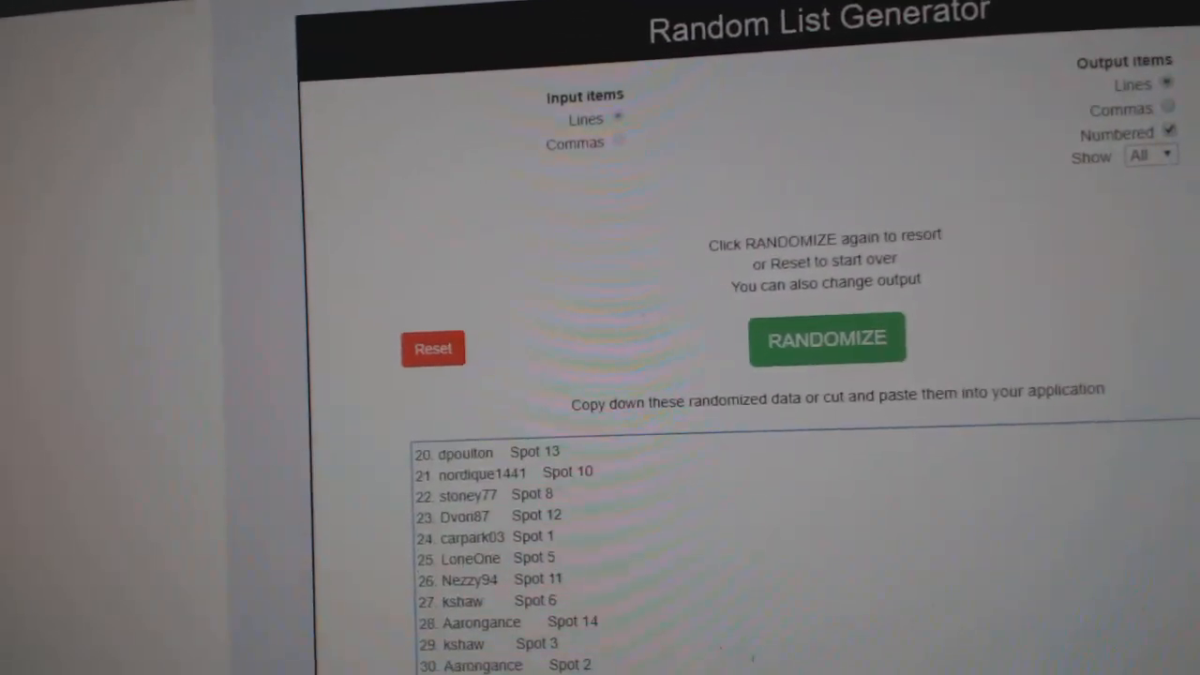
Reshuffle into a numbered list of 30 team locations, then select it and open the copy menu
left_click(828, 338)
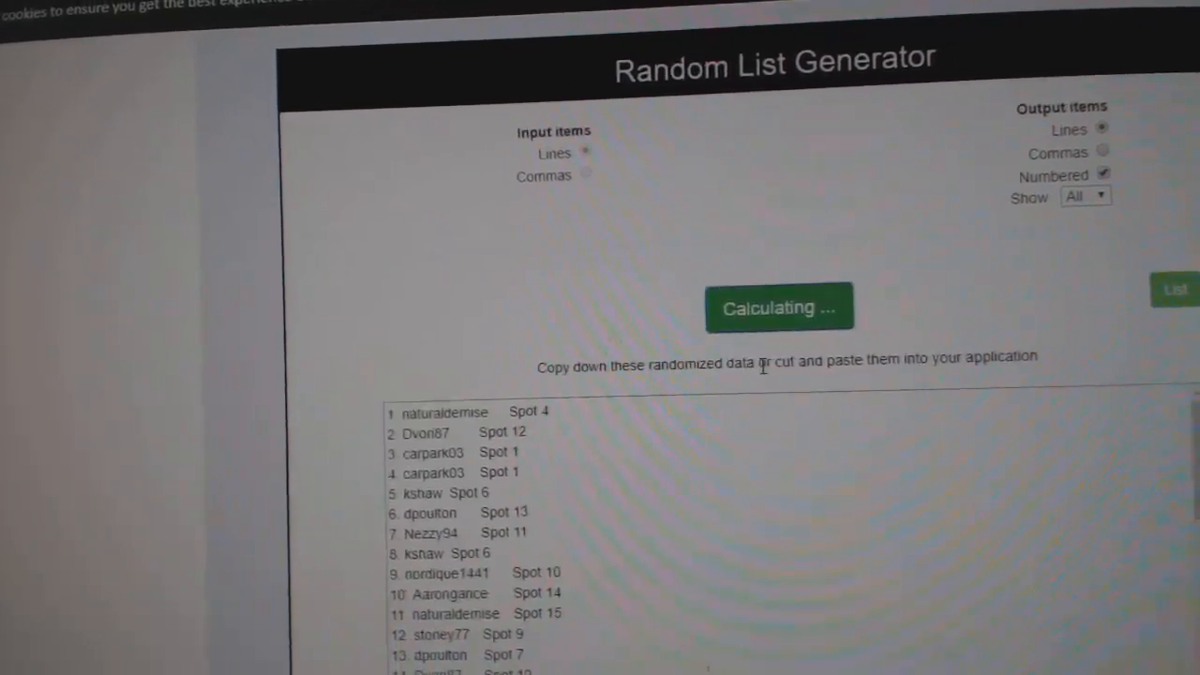
left_click(779, 308)
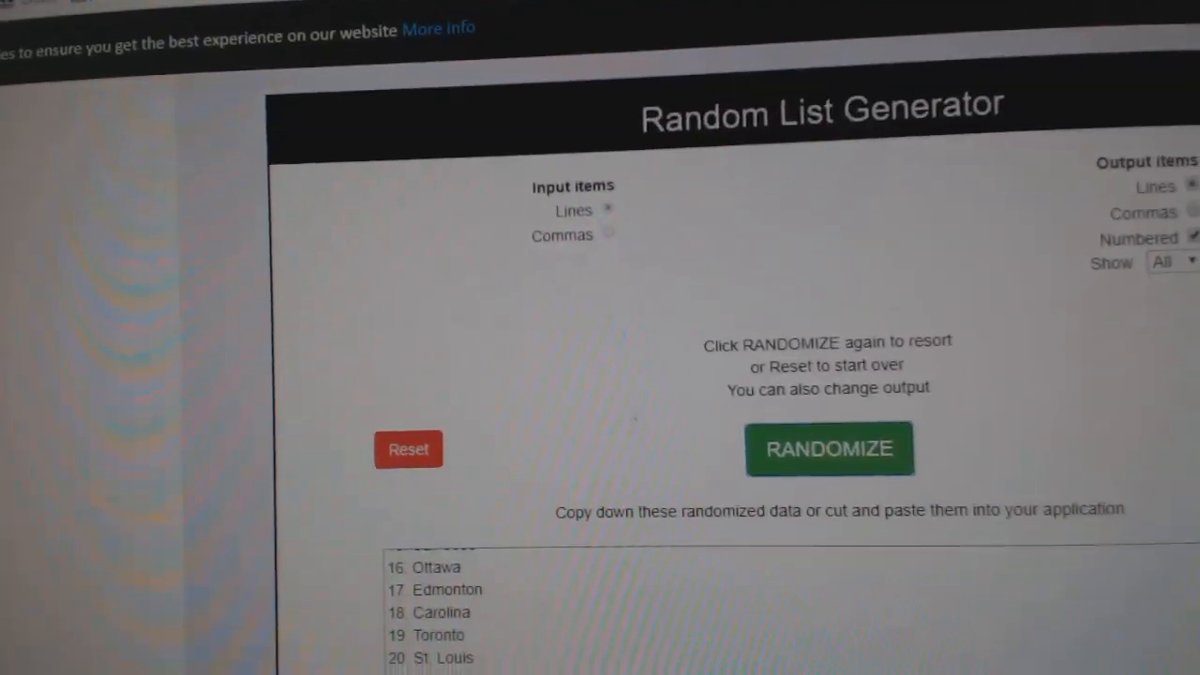
left_click(829, 449)
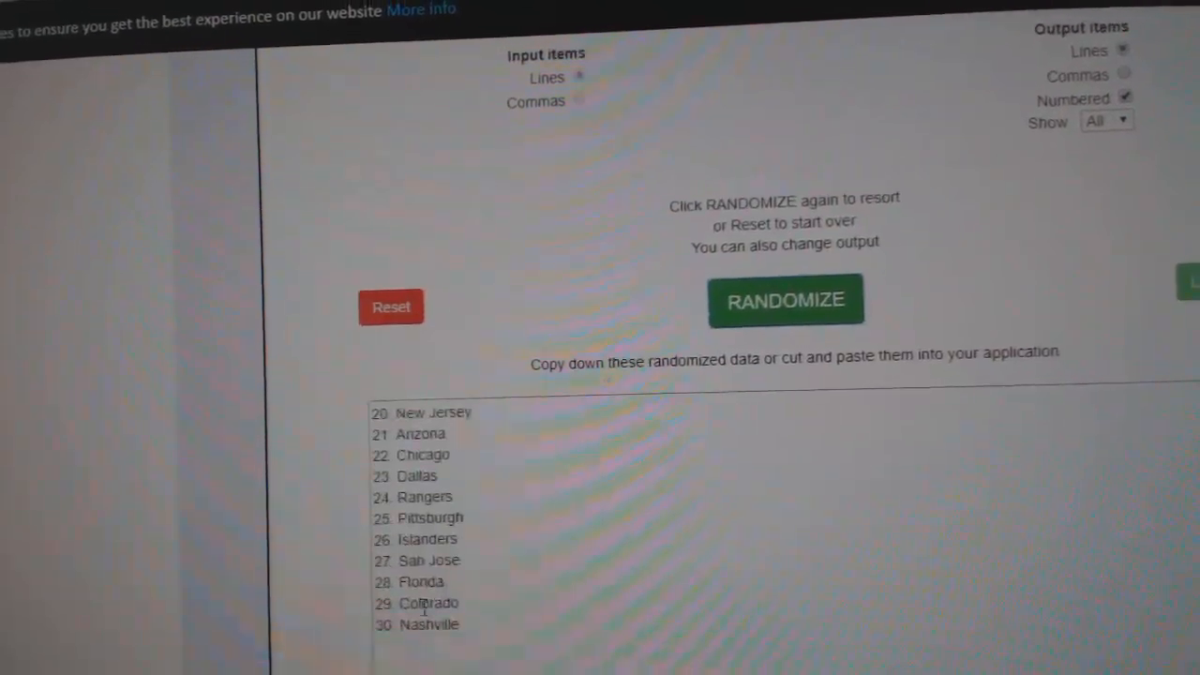
right_click(483, 467)
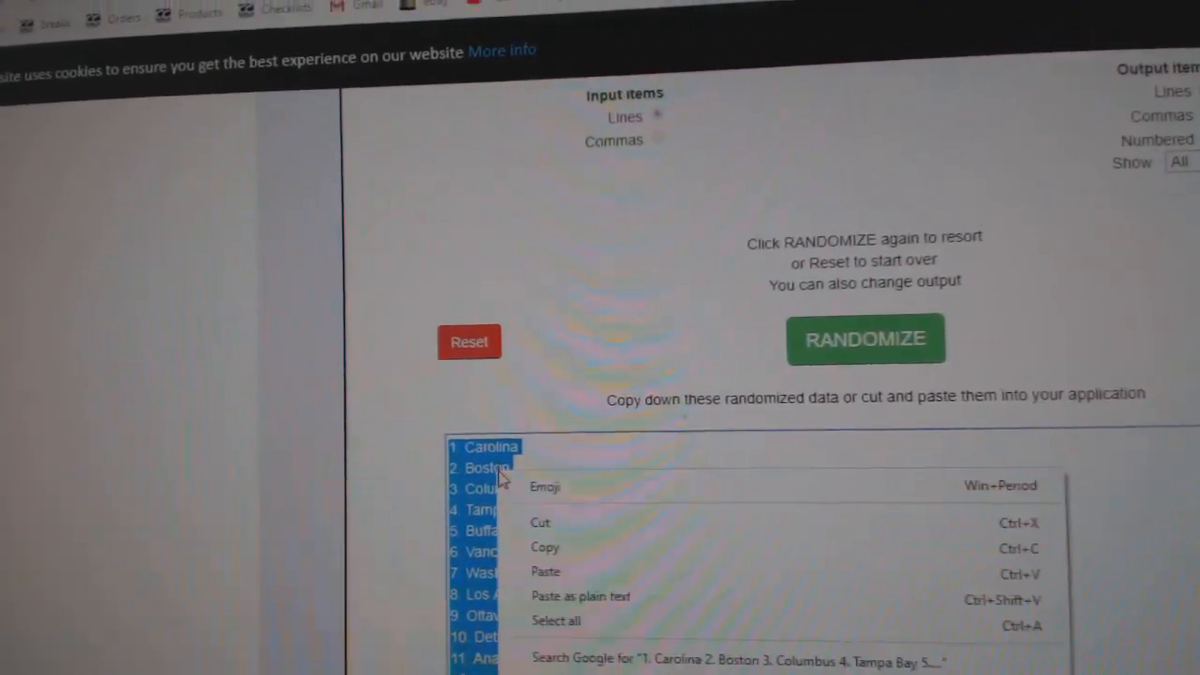